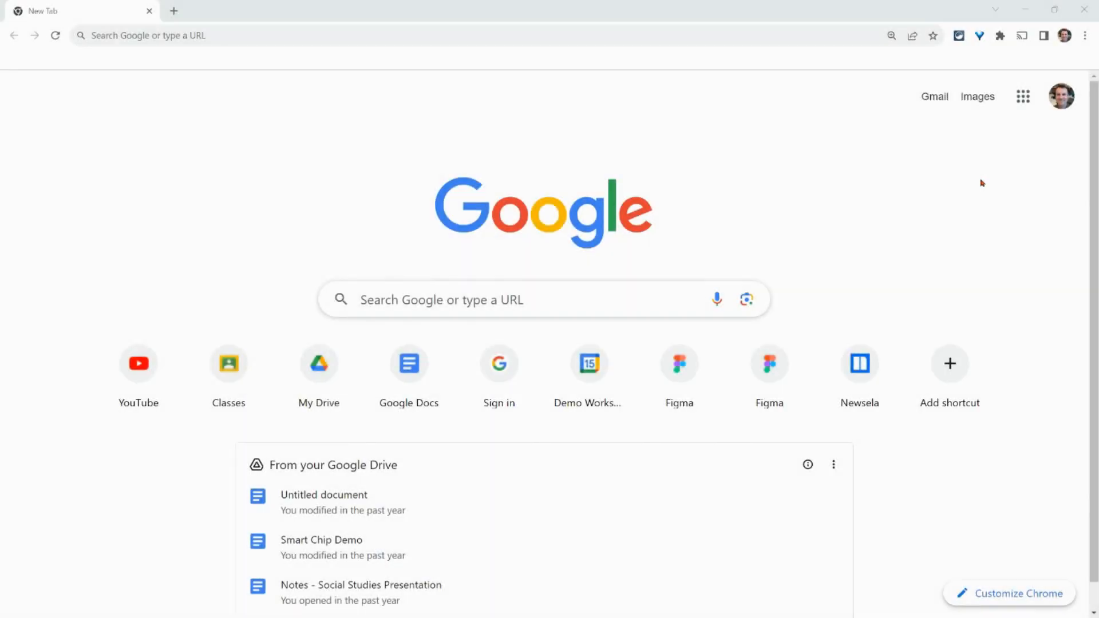
mouse_move(185, 95)
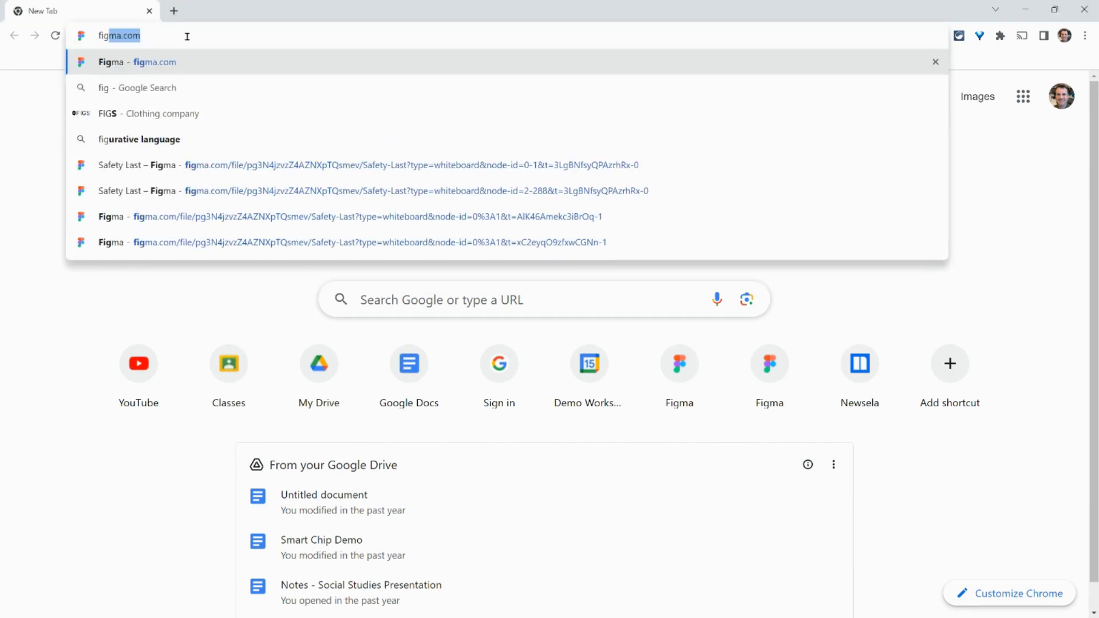
Go to figma.com in the new Chrome tab.
type("figma.com")
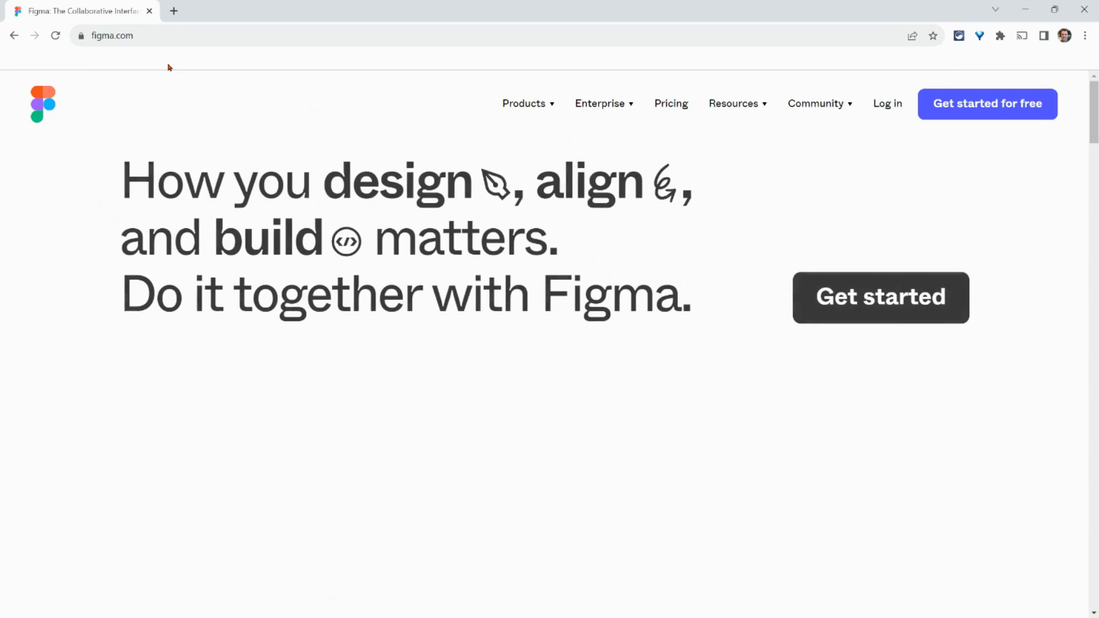
Skim the Figma homepage and bring up the Log in form.
left_click(887, 103)
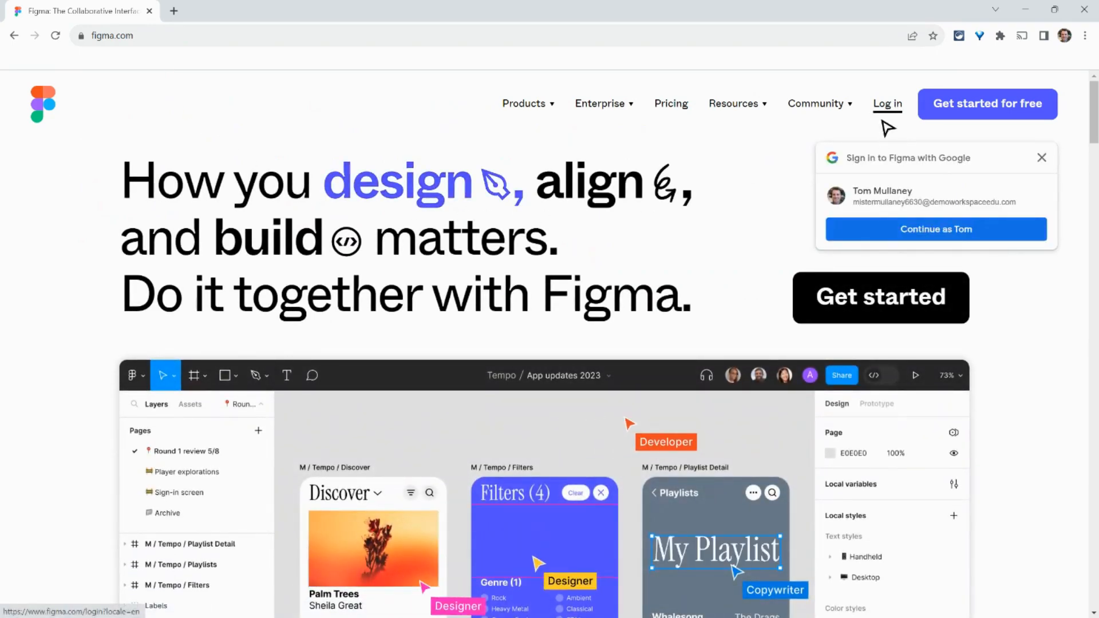
scroll("down", 3)
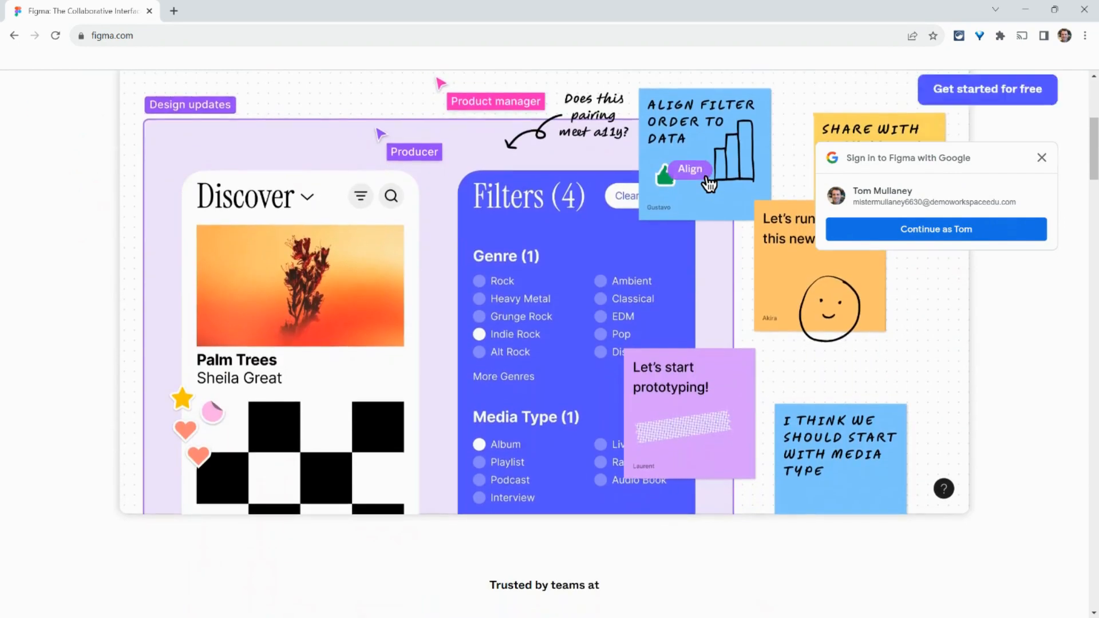
scroll("up", 3)
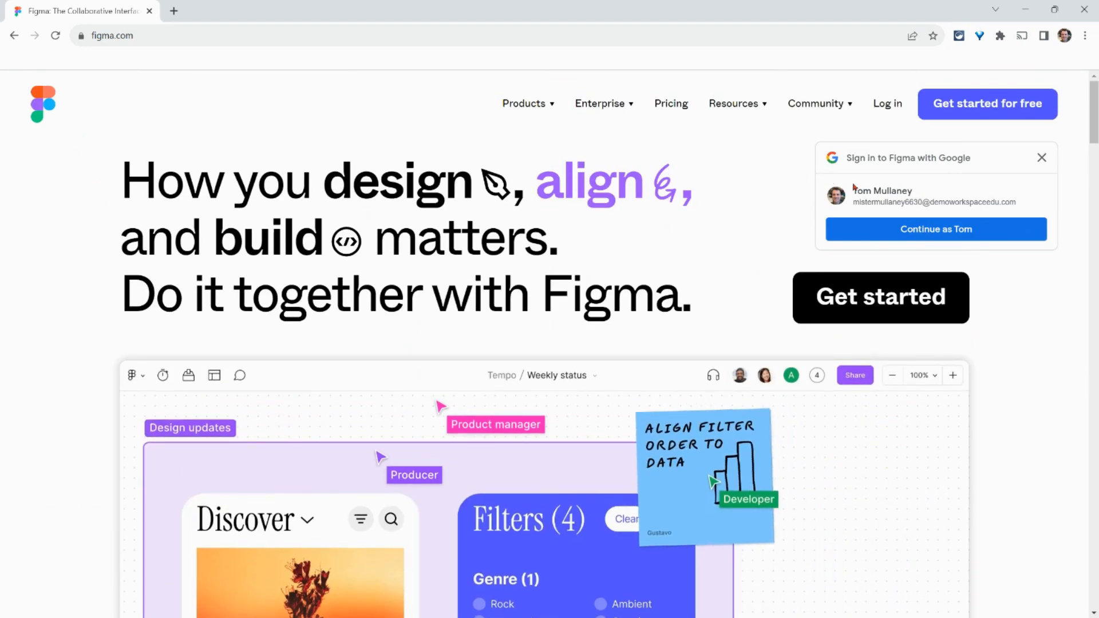
left_click(887, 103)
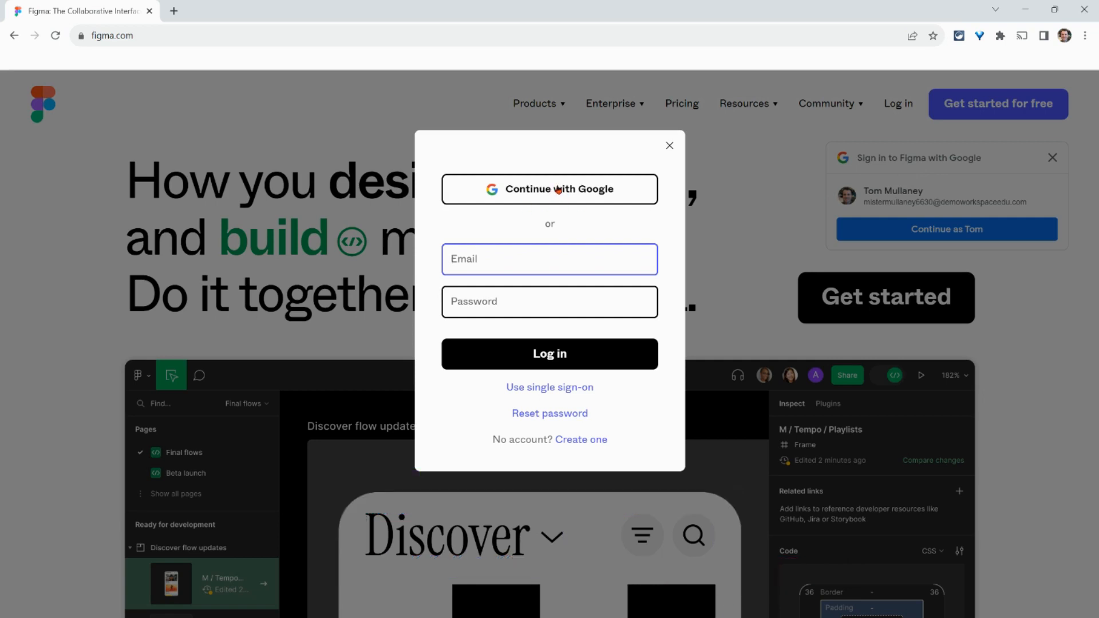
Sign in with Google and start a new FigJam board from Recents.
left_click(550, 189)
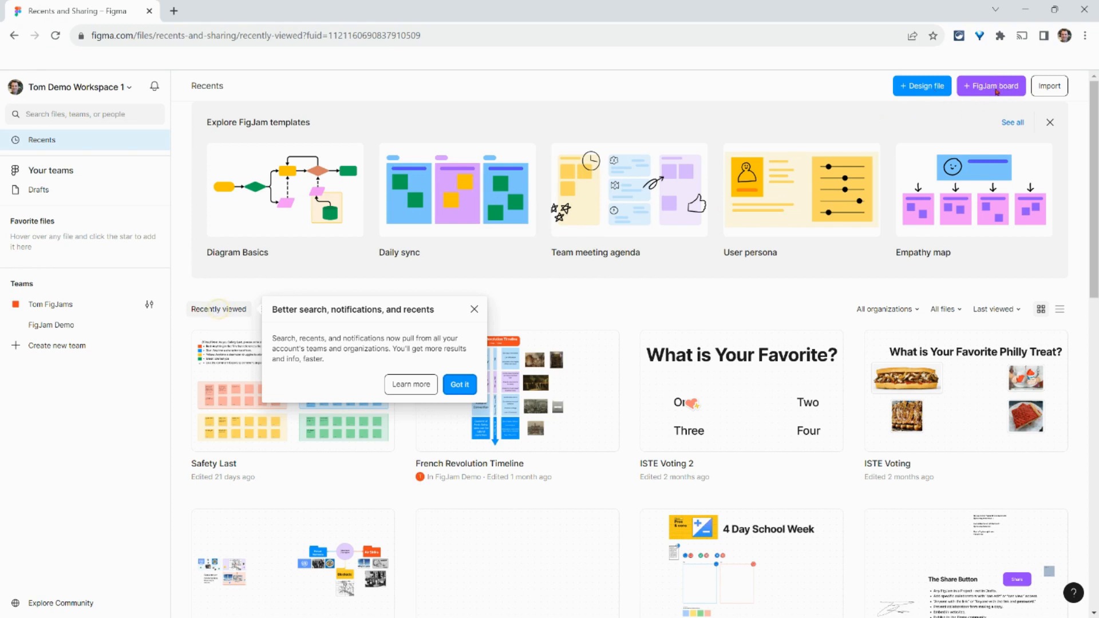
left_click(991, 85)
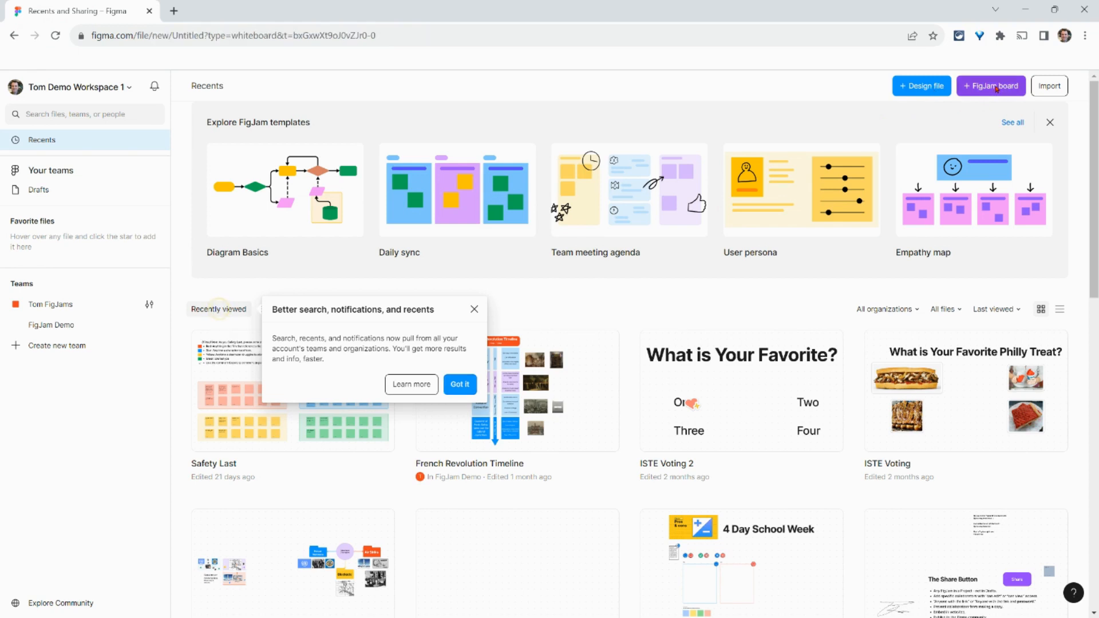
Preview the Design crit, Agenda and Brainstorm starting layouts on the new board.
left_click(990, 85)
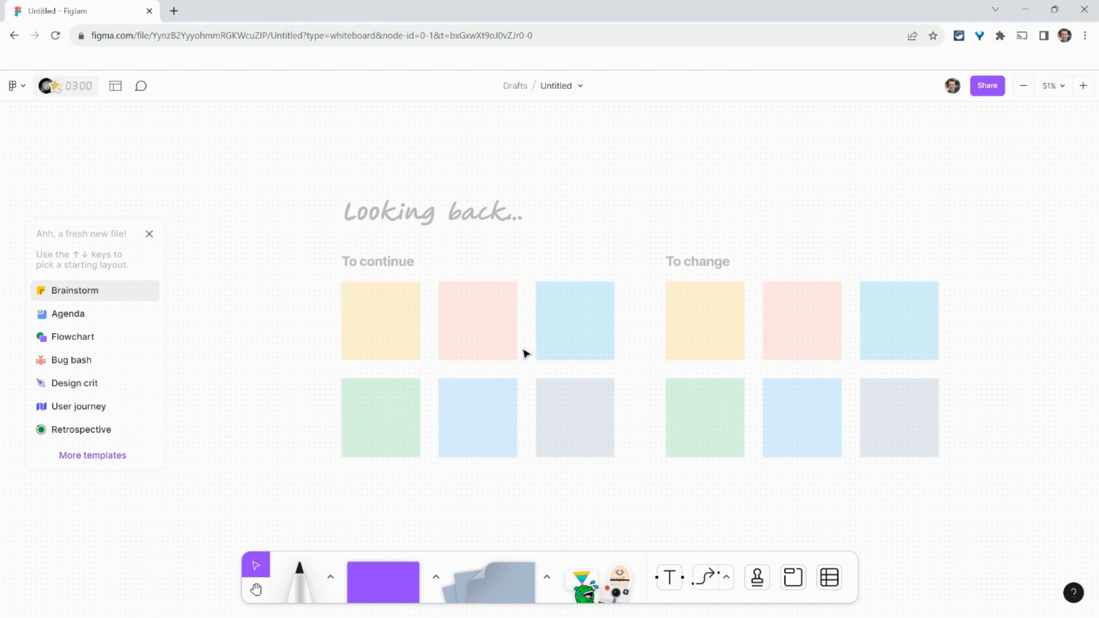
mouse_move(153, 381)
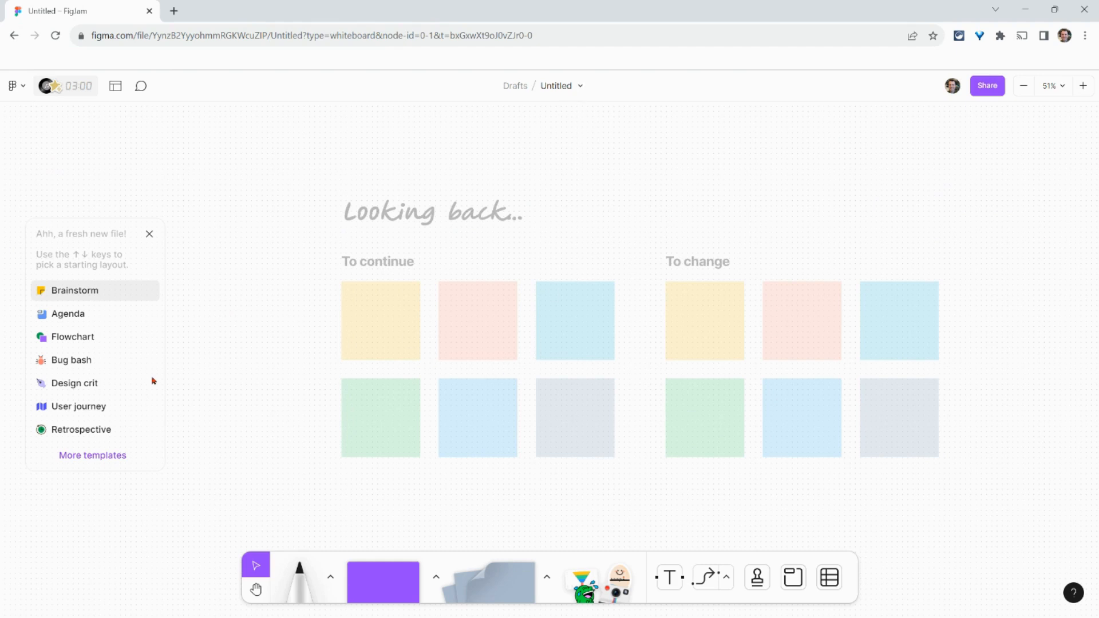
left_click(74, 383)
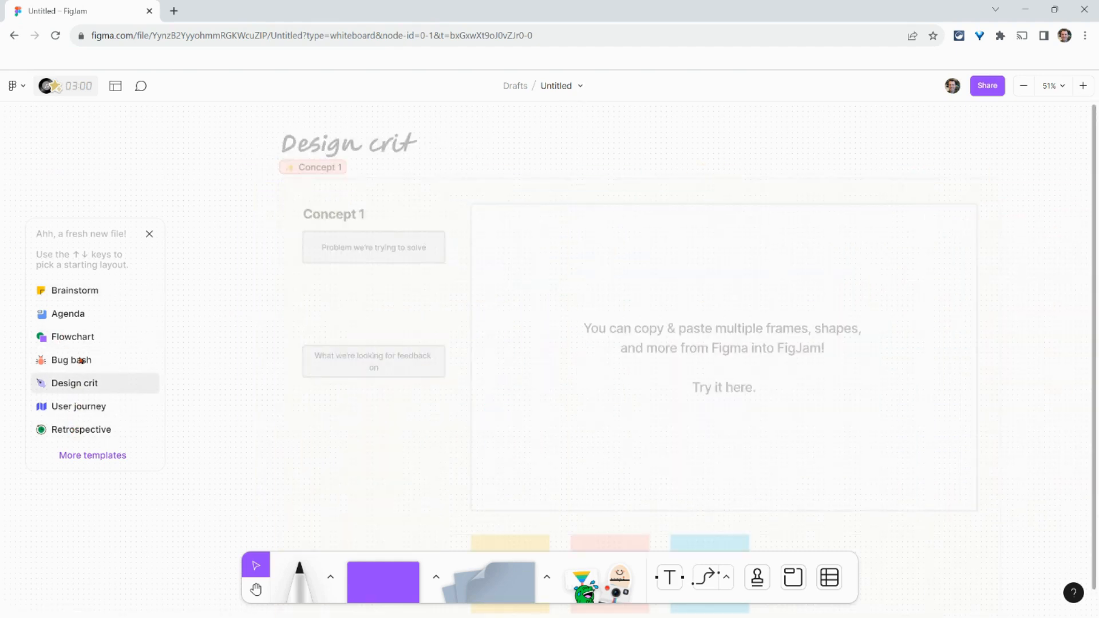
left_click(68, 314)
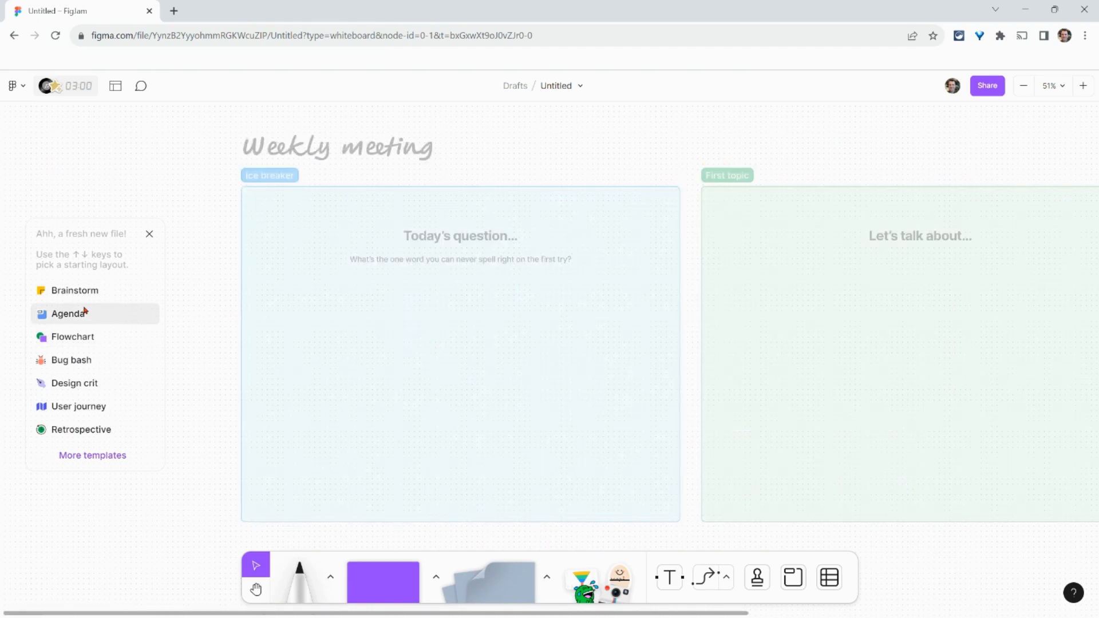
left_click(74, 291)
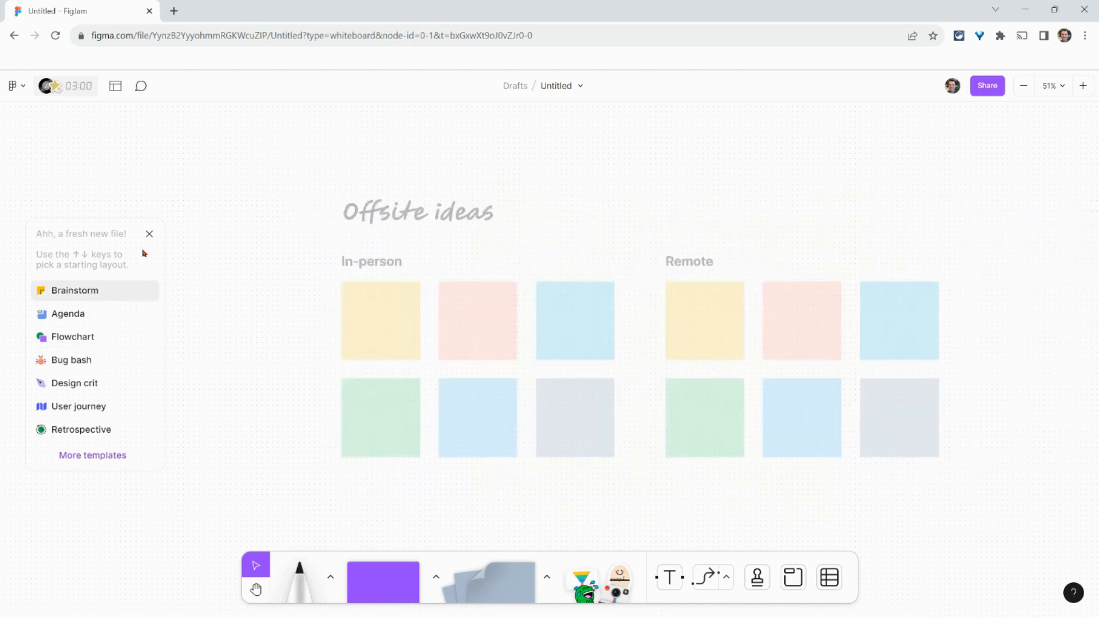
Close the layout list and begin editing the Untitled board name.
double_click(555, 85)
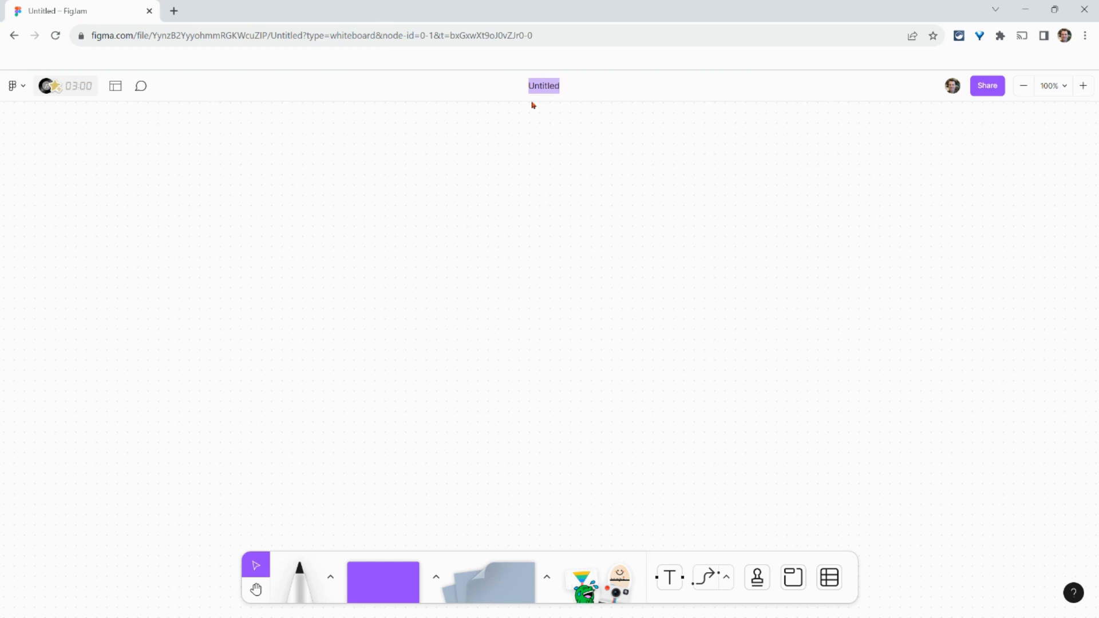
mouse_move(449, 116)
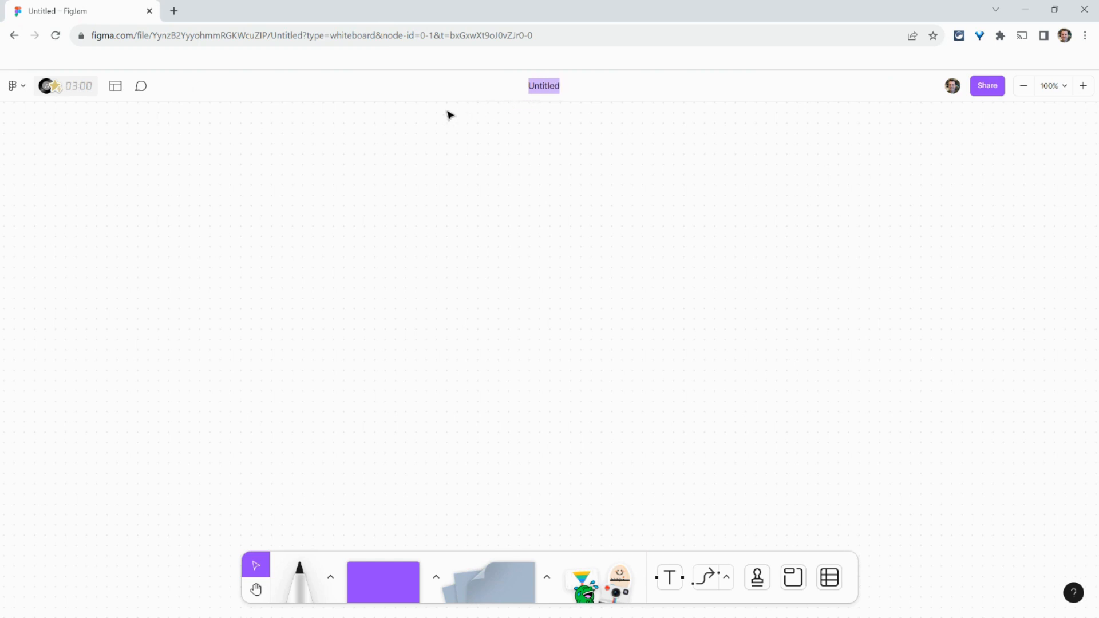
mouse_move(174, 12)
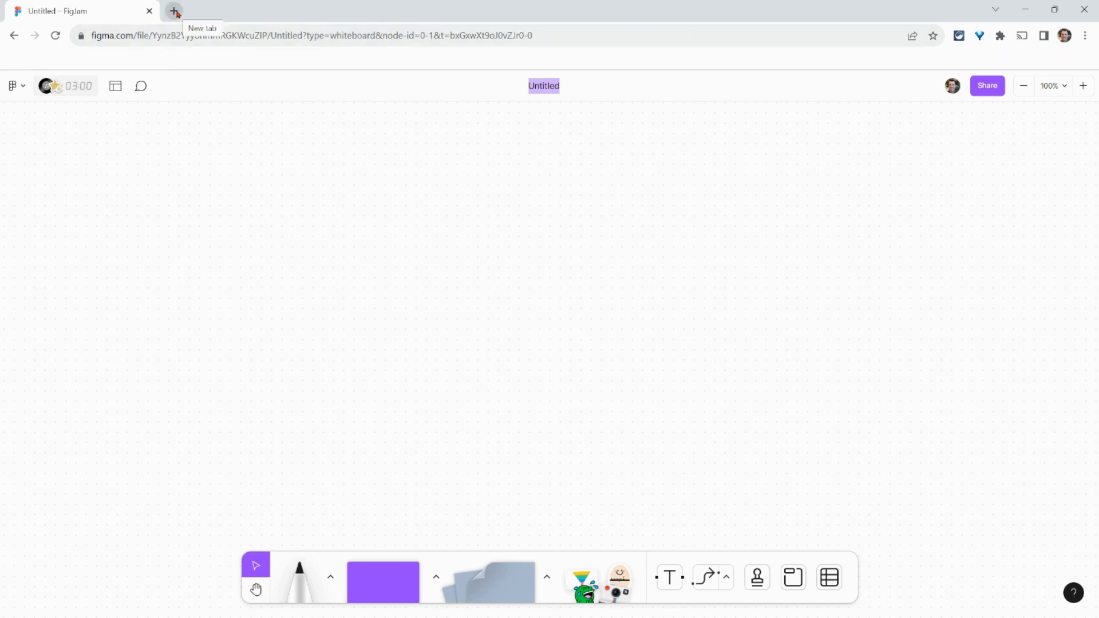
Open figjam.new in a new tab for a second untitled board.
left_click(174, 13)
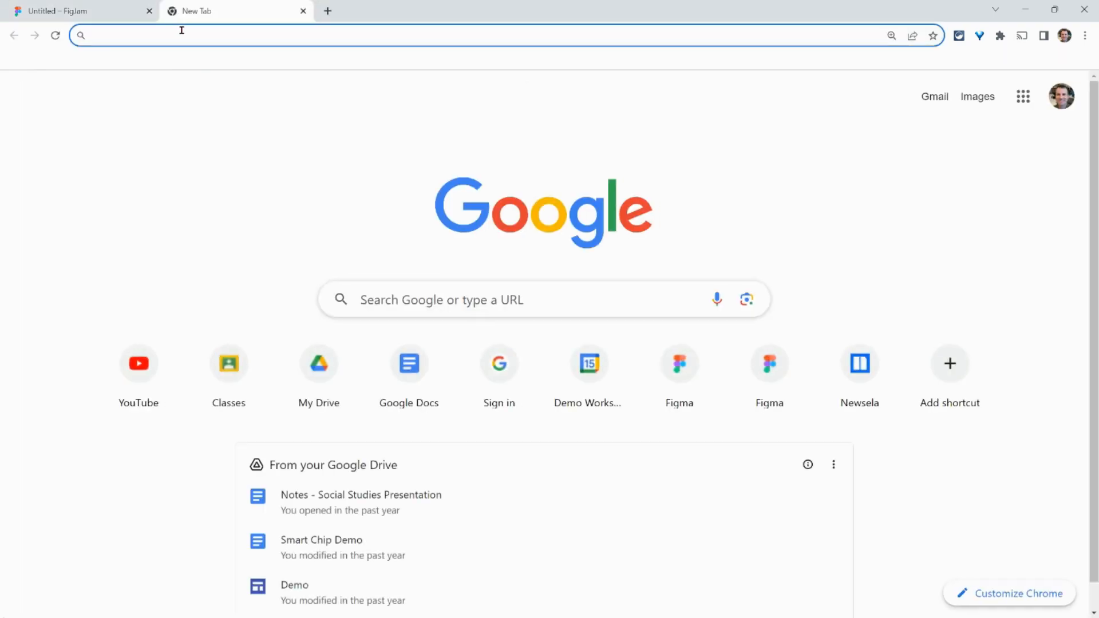
type("figjam.")
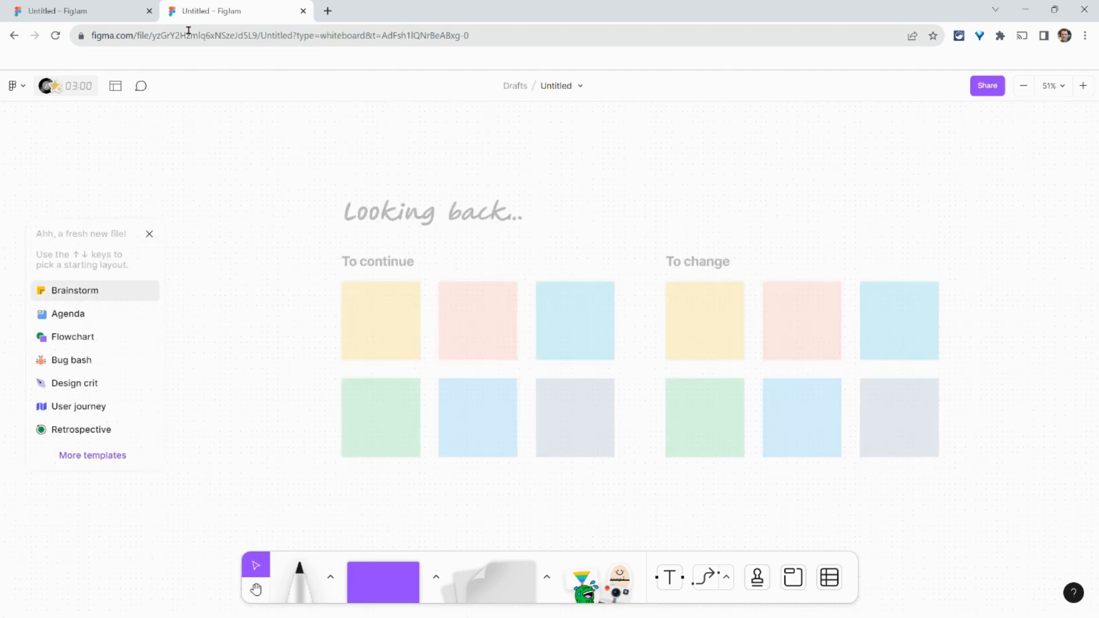
Preview another Brainstorm layout, then the Bug bash layout.
left_click(69, 313)
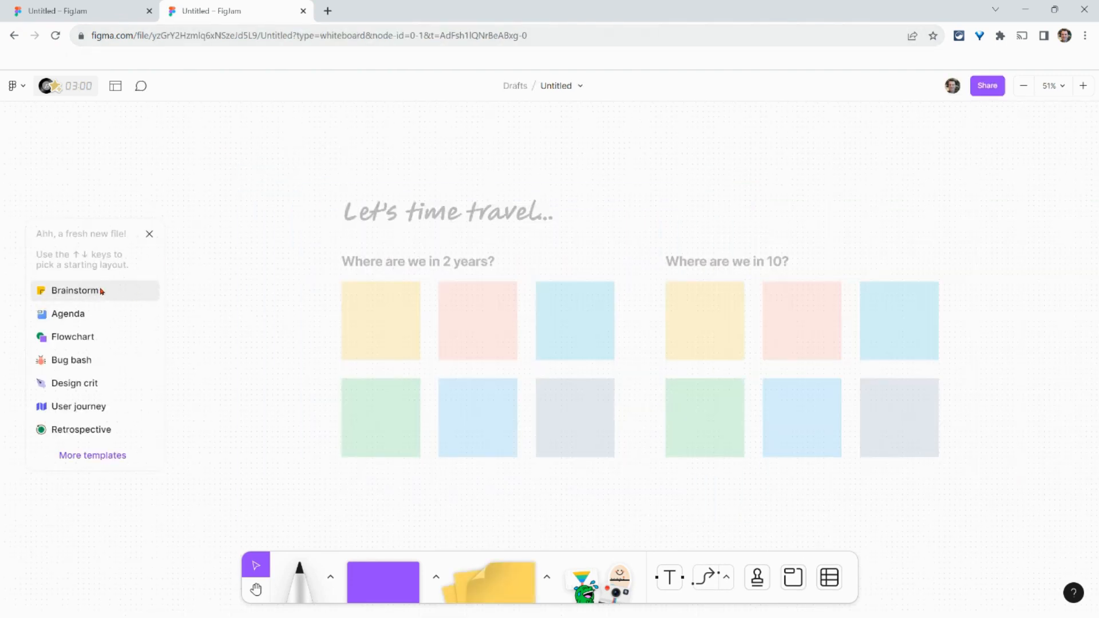
left_click(71, 359)
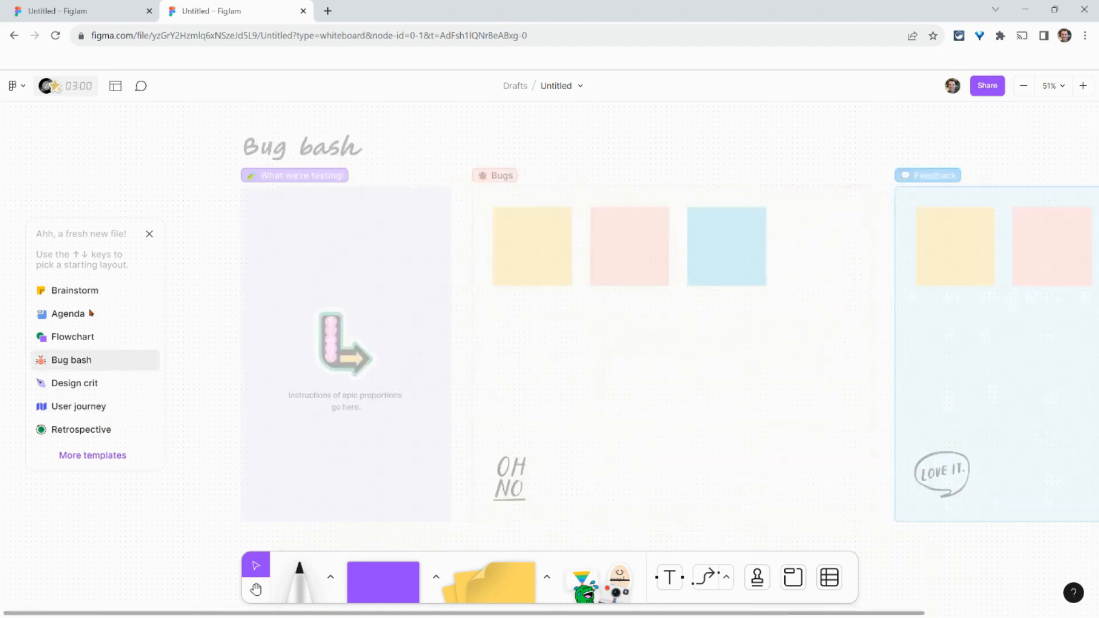